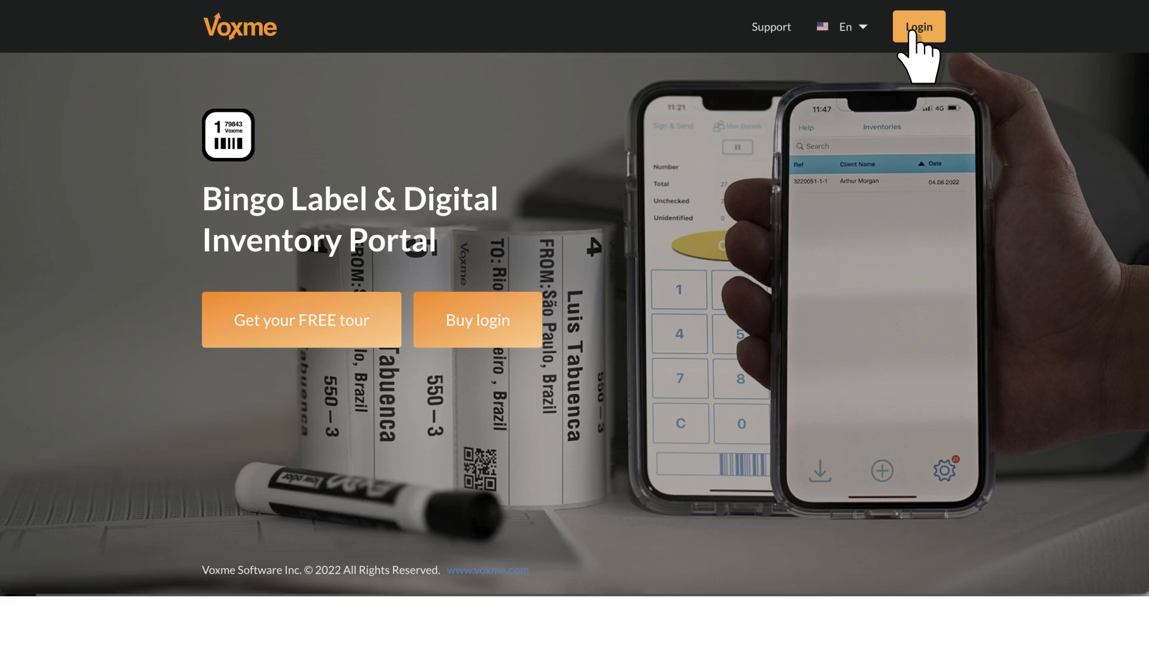
# Sign in and start a new job 211754 for Sandy Wexler, Israel to Canada.
pyautogui.click(918, 26)
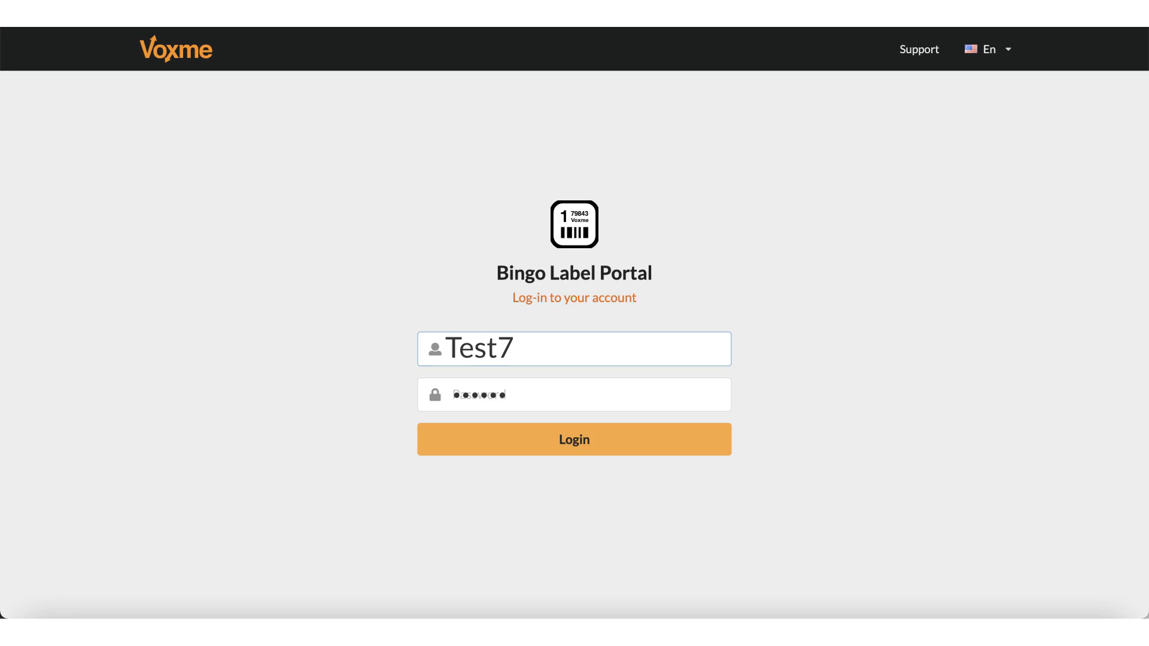
pyautogui.click(573, 438)
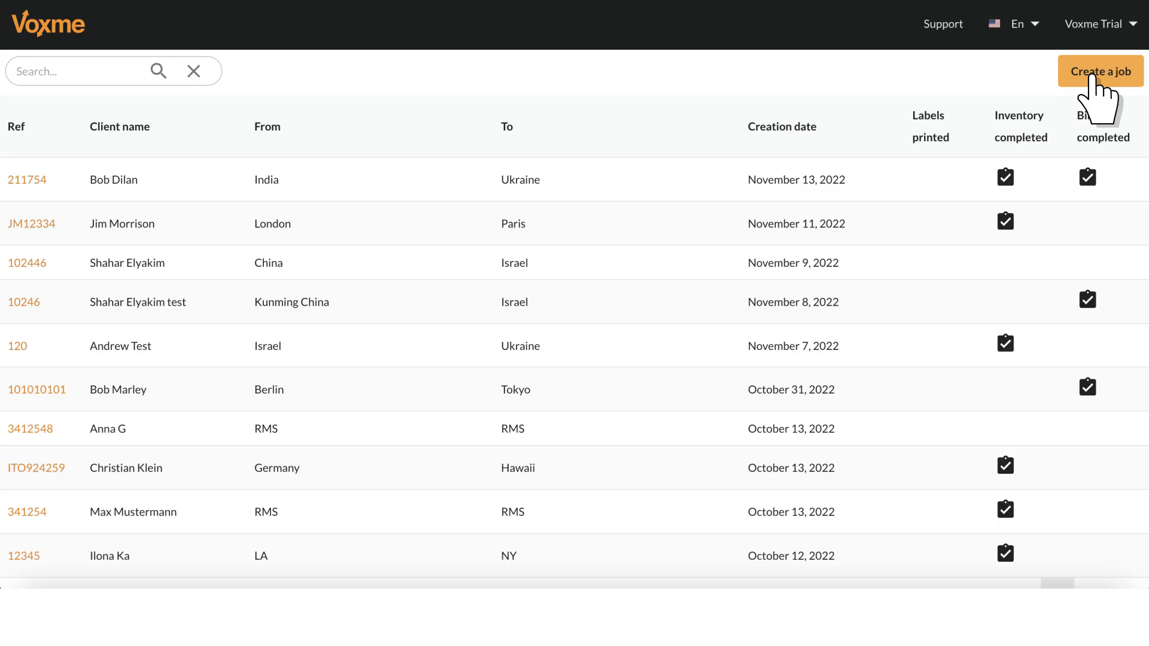
pyautogui.click(1099, 71)
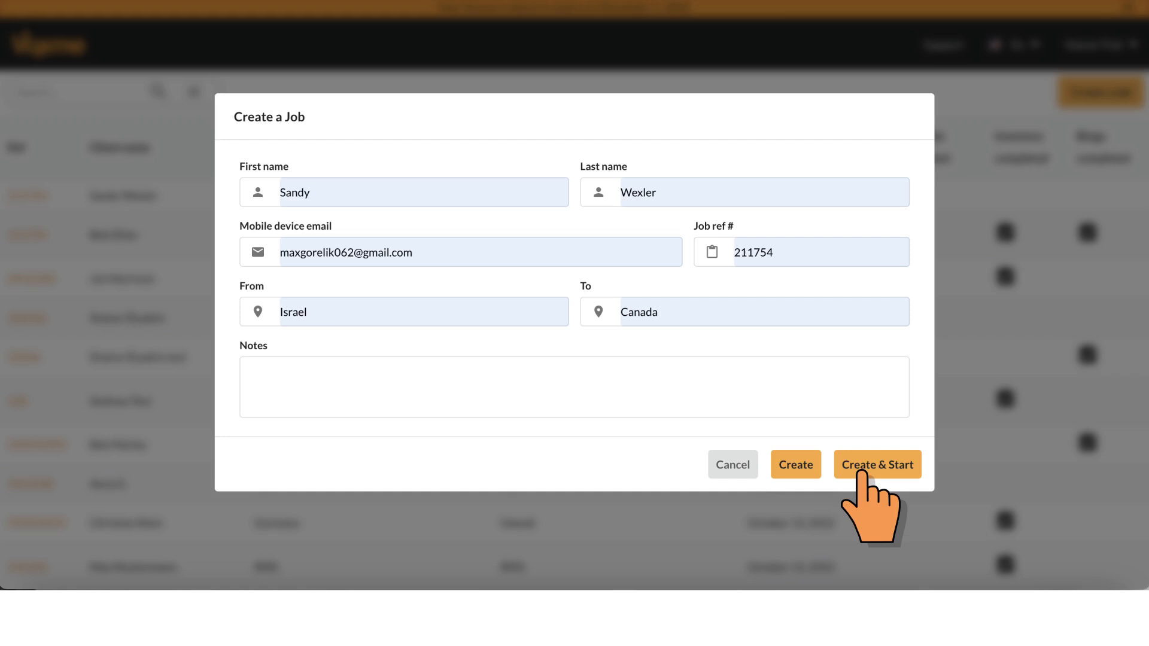
# Create job 211754 and email its digital inventory invitation to the mobile device.
pyautogui.click(876, 463)
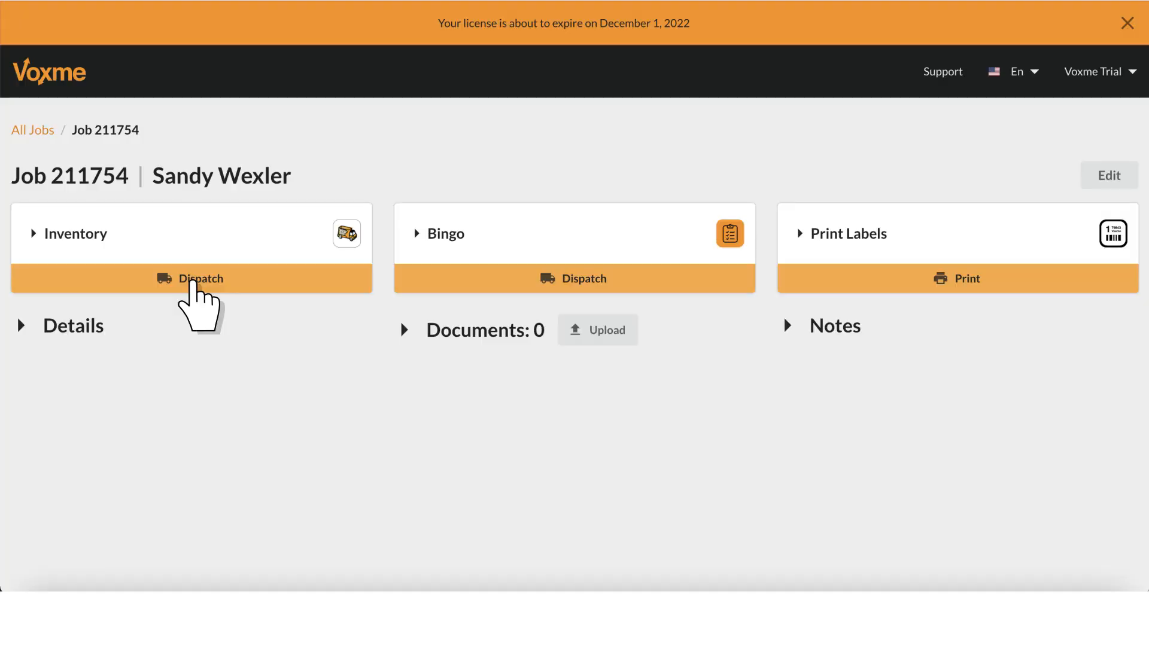
pyautogui.click(190, 278)
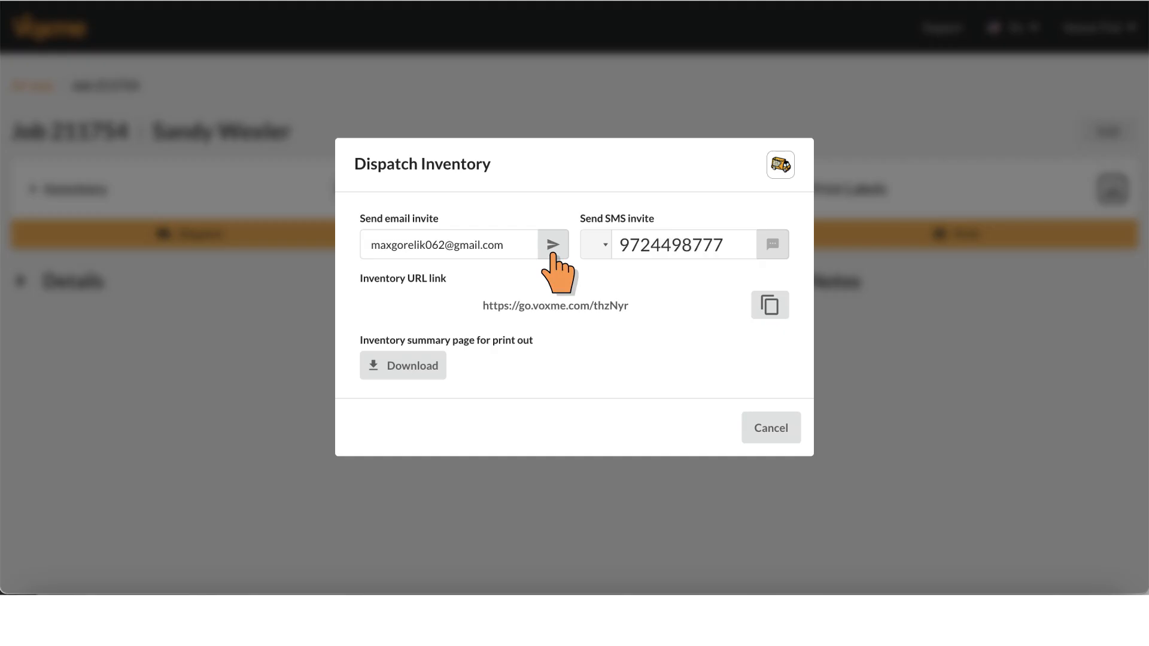
pyautogui.click(552, 244)
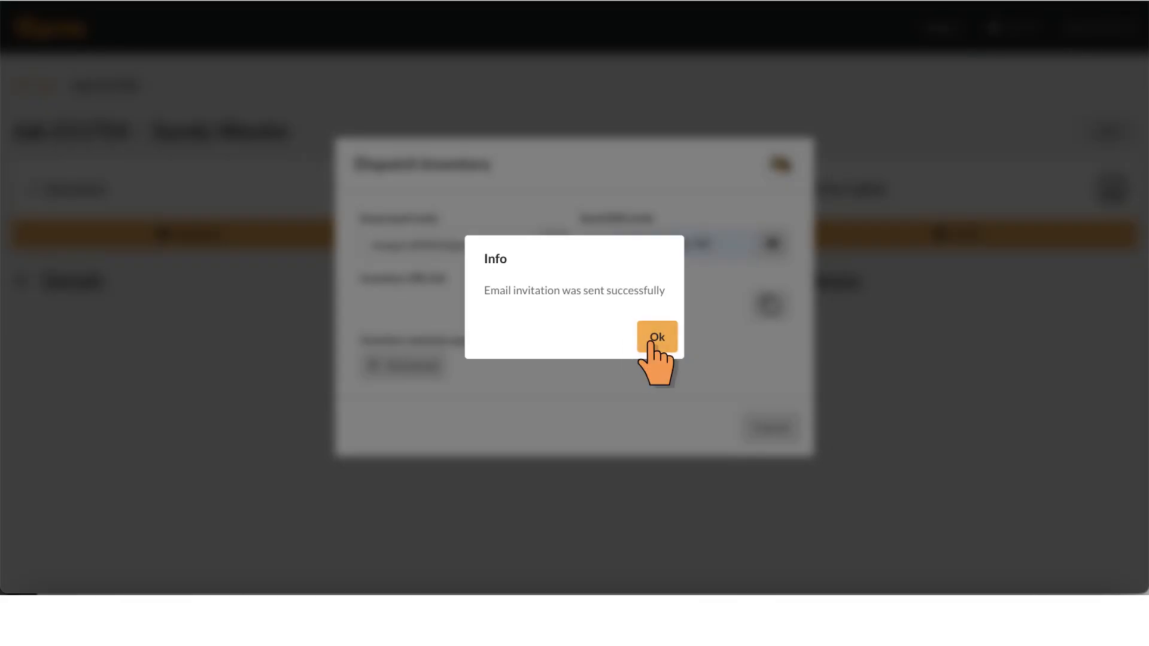
pyautogui.click(655, 338)
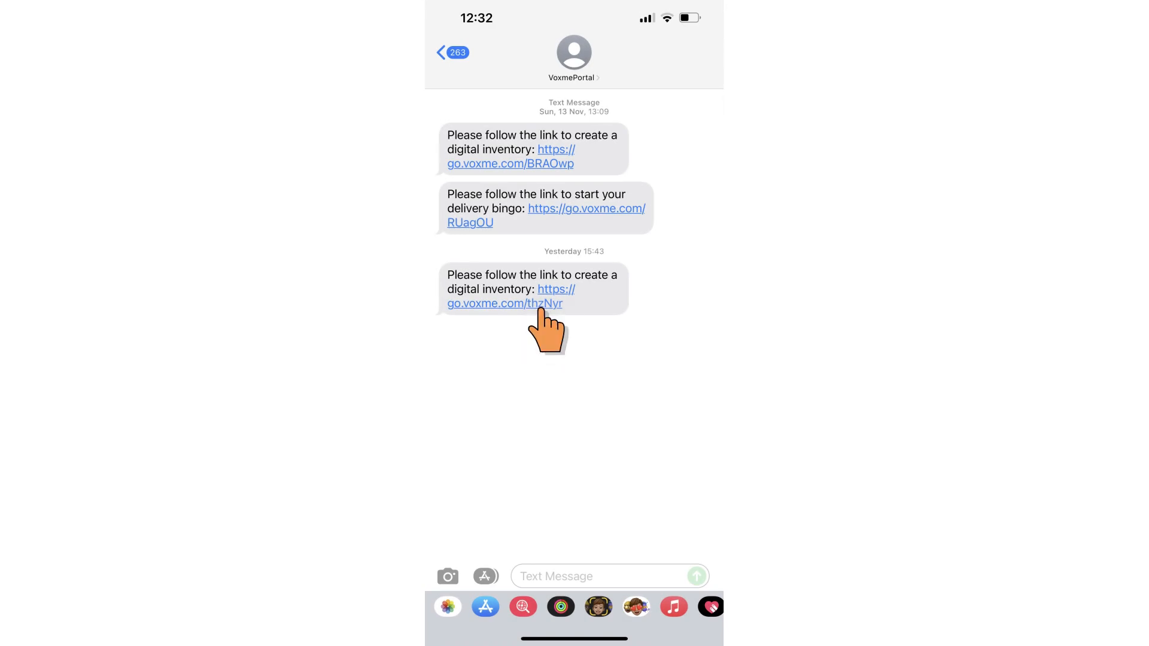
# Follow the SMS invitation link in Safari so job 211754 opens in Voxme Inventory.
pyautogui.click(503, 303)
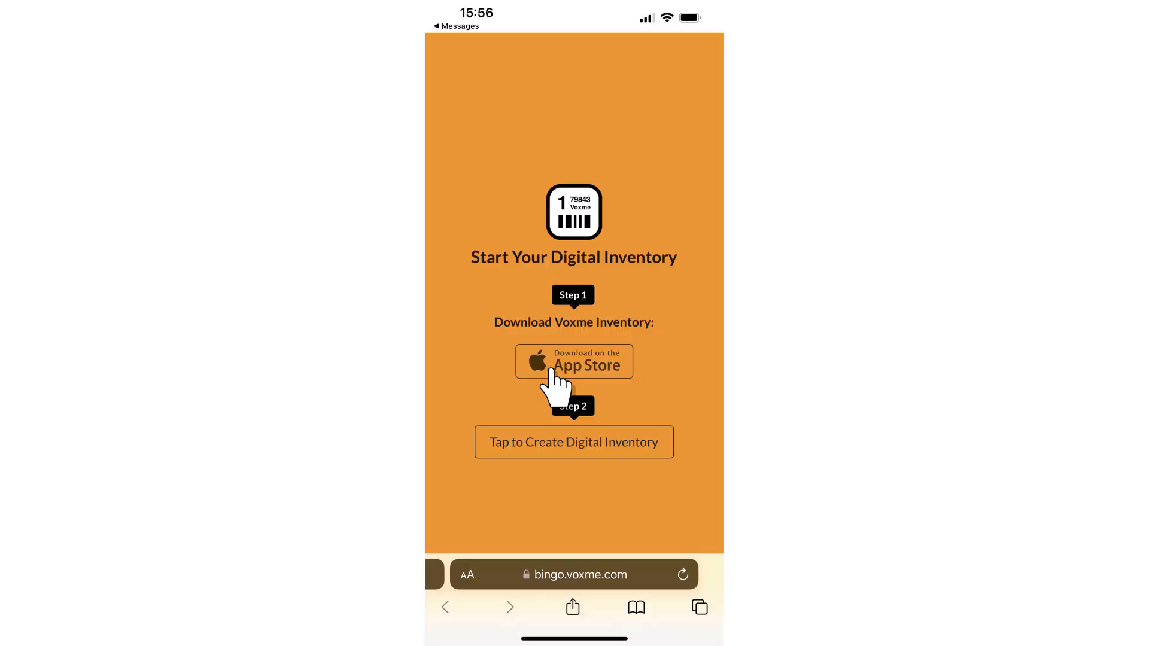
pyautogui.click(573, 361)
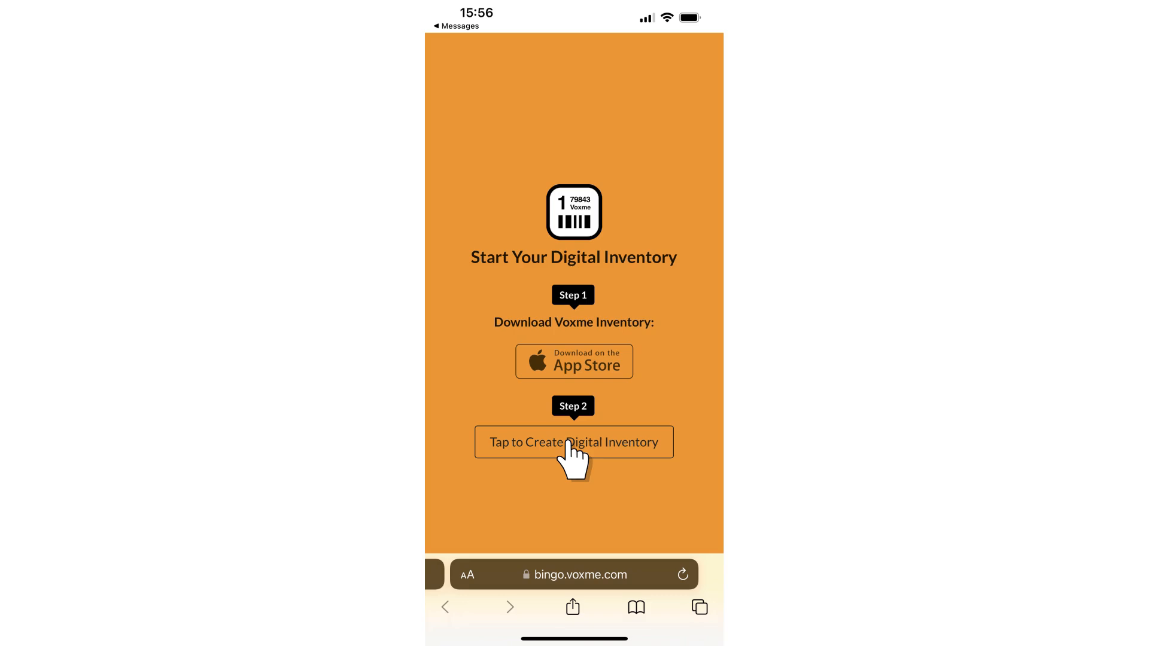
pyautogui.click(574, 441)
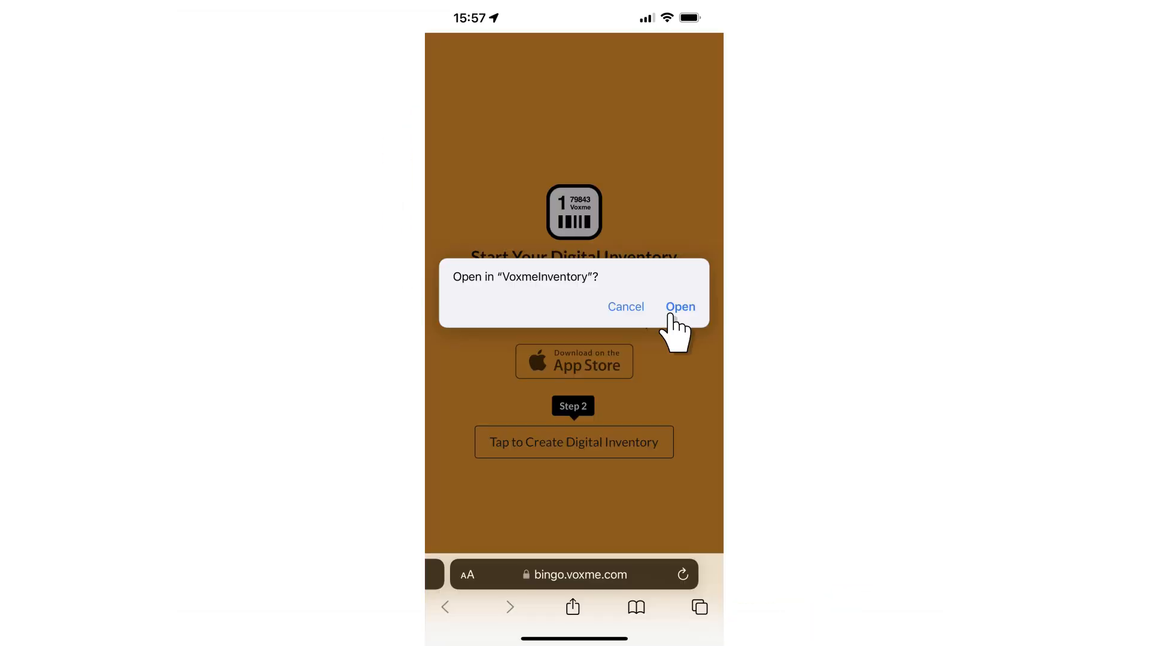
pyautogui.click(679, 306)
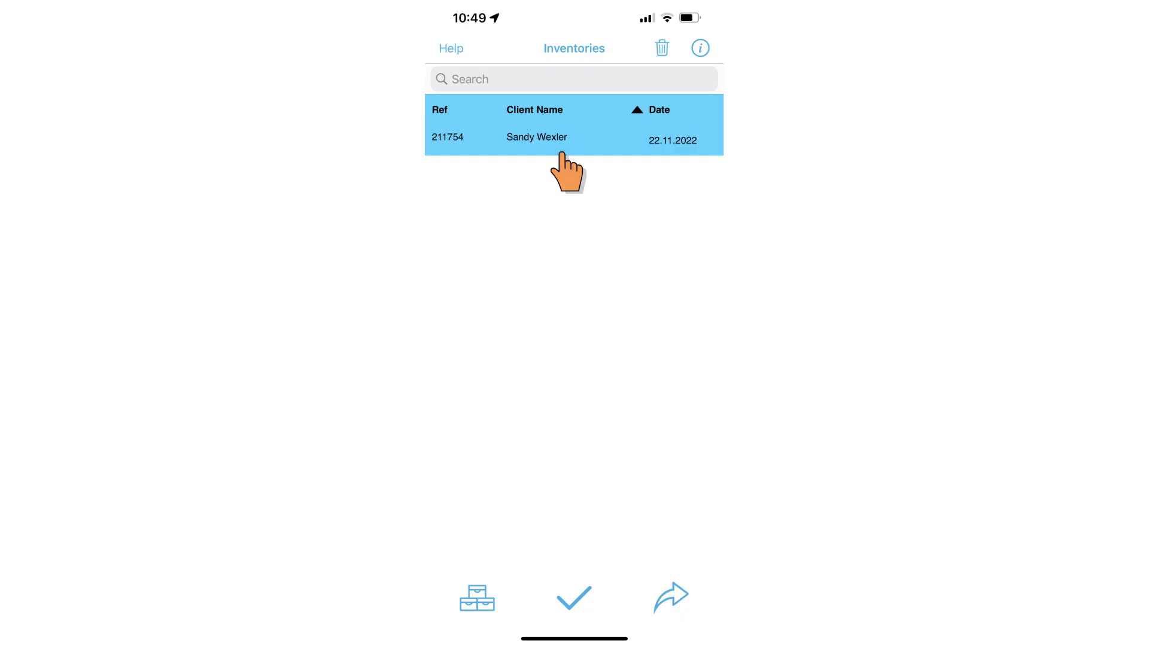
pyautogui.moveTo(477, 597)
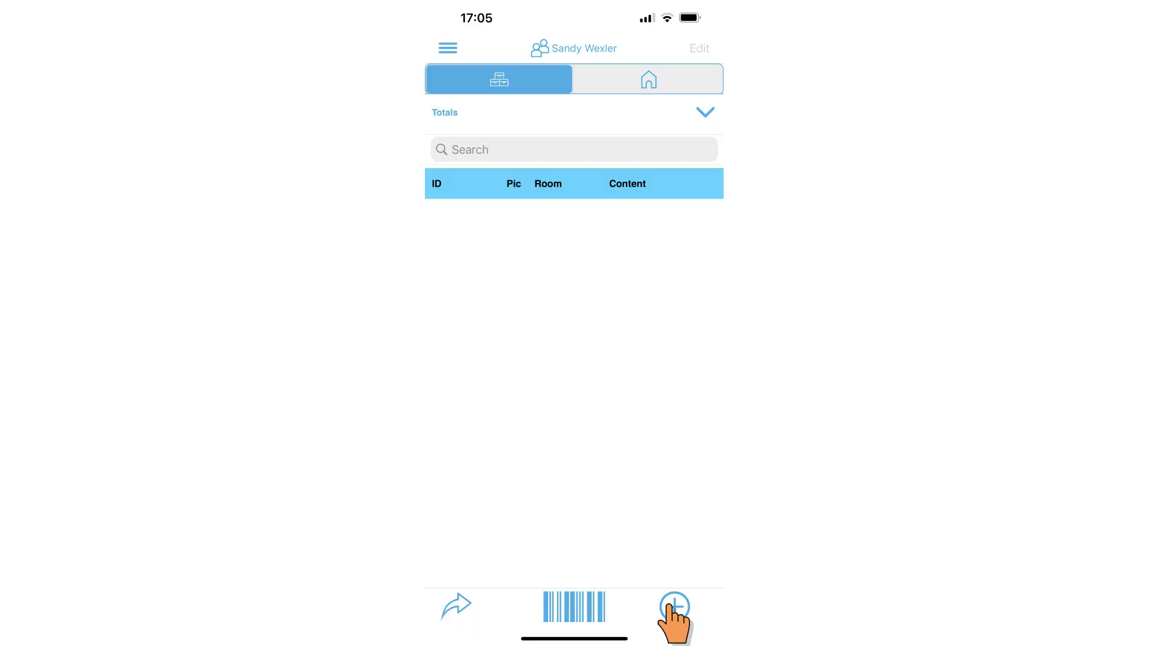
# Add package 1 containing a Table with Scratched condition and one photo.
pyautogui.click(674, 606)
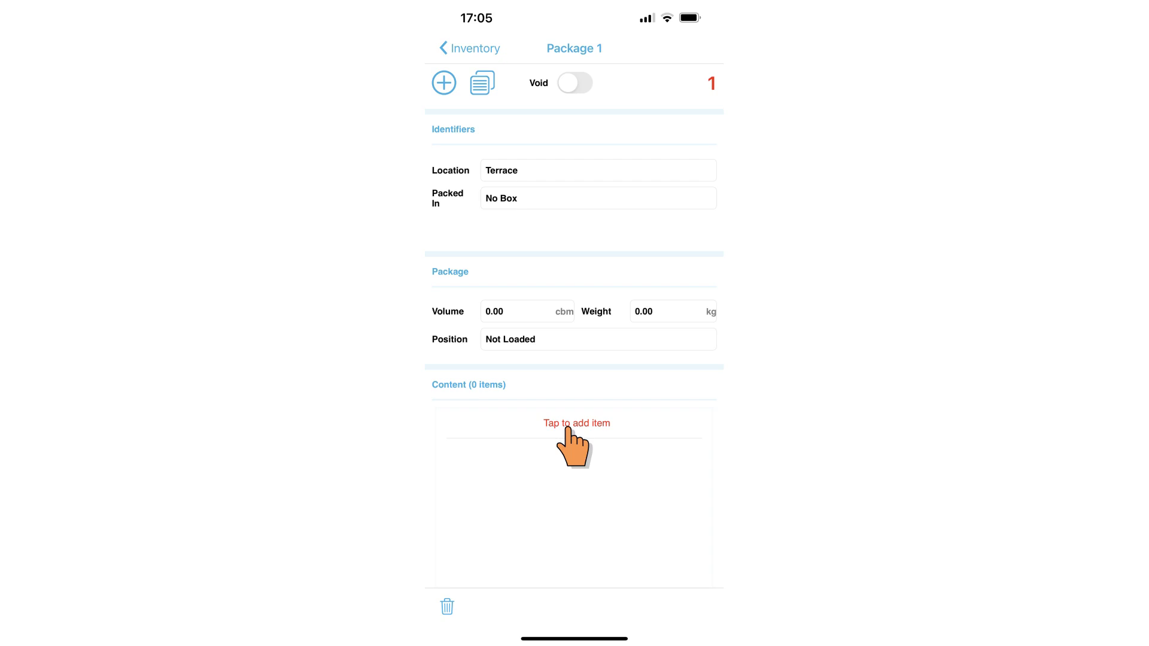
pyautogui.click(576, 423)
pyautogui.write('Tab')
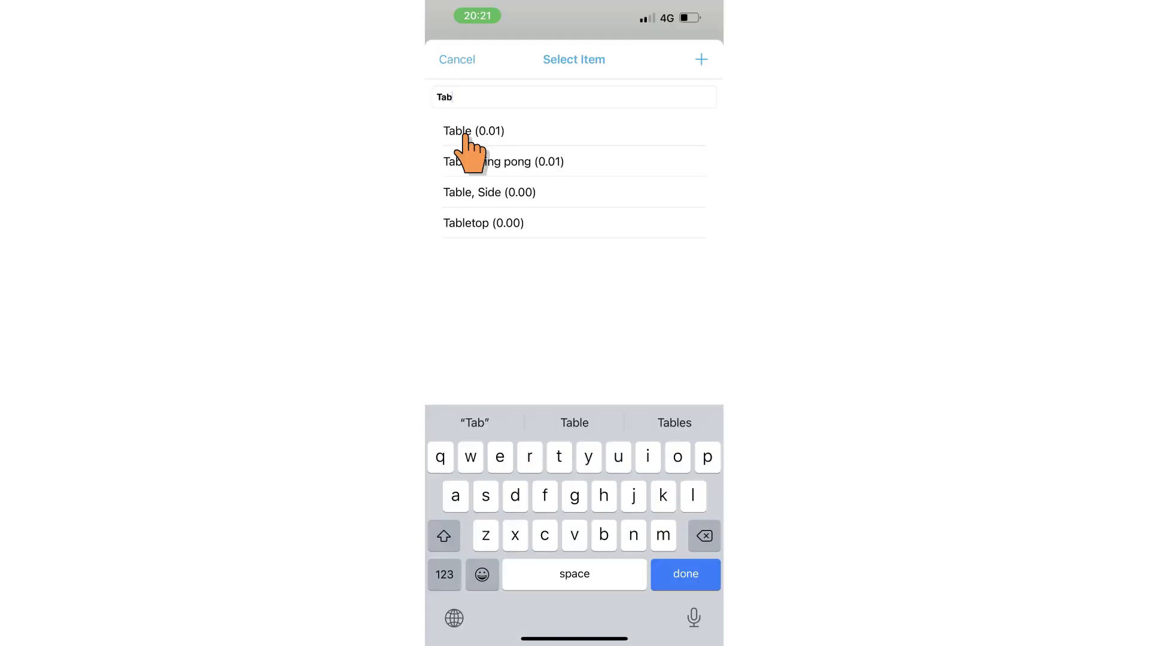
pyautogui.click(474, 130)
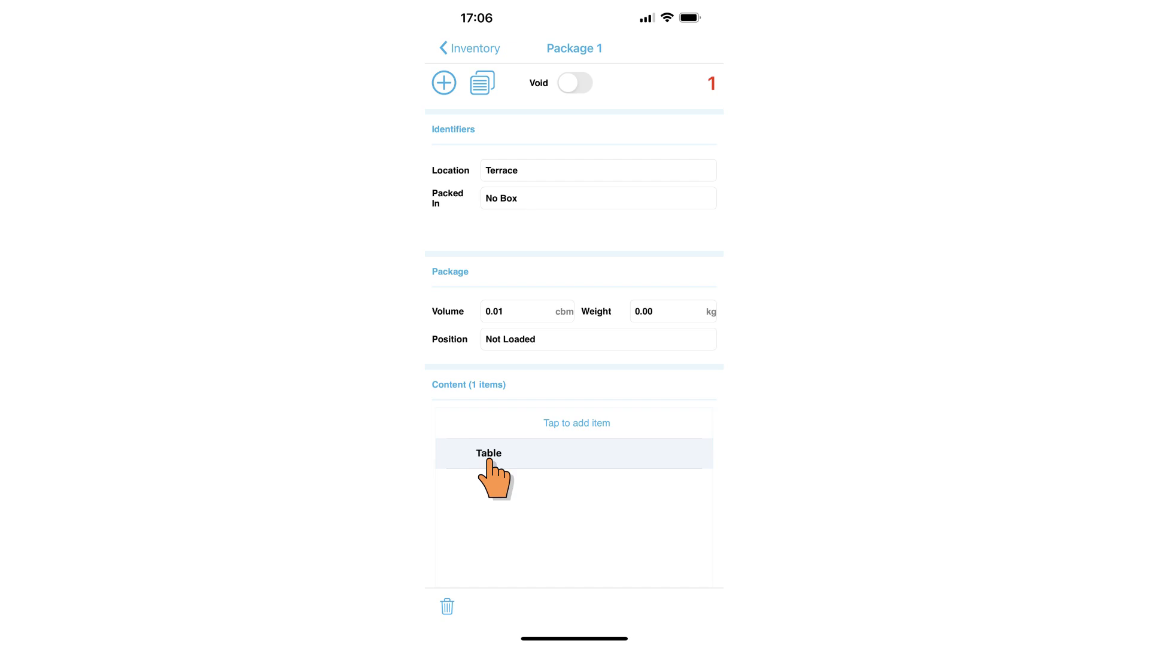
pyautogui.click(488, 453)
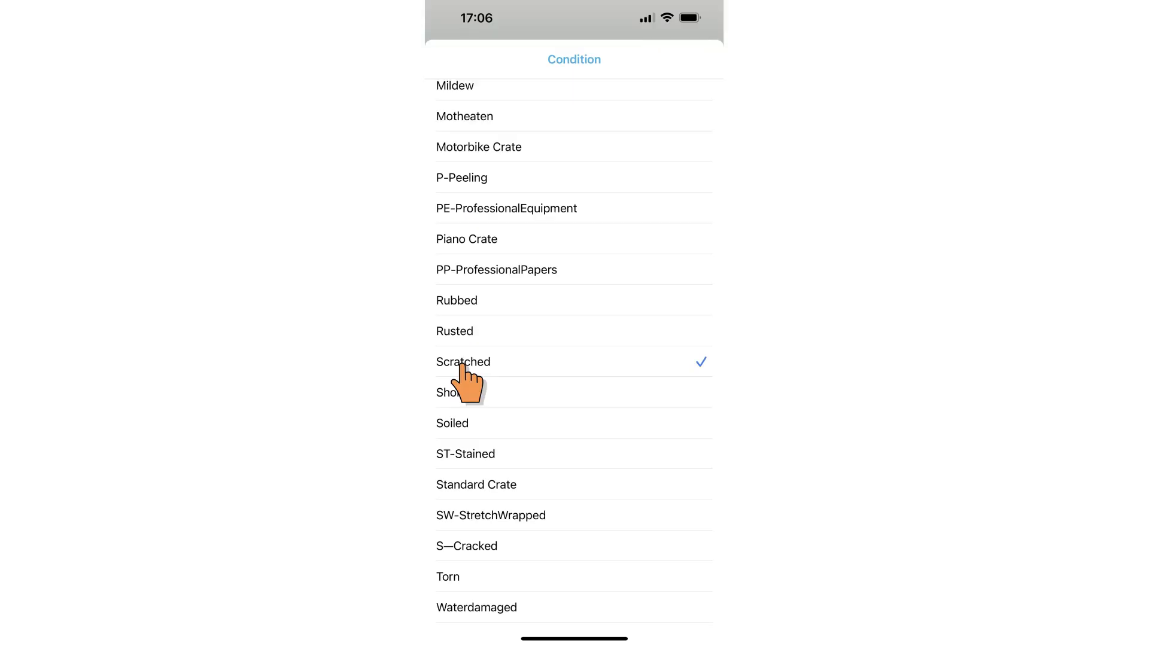
pyautogui.click(462, 361)
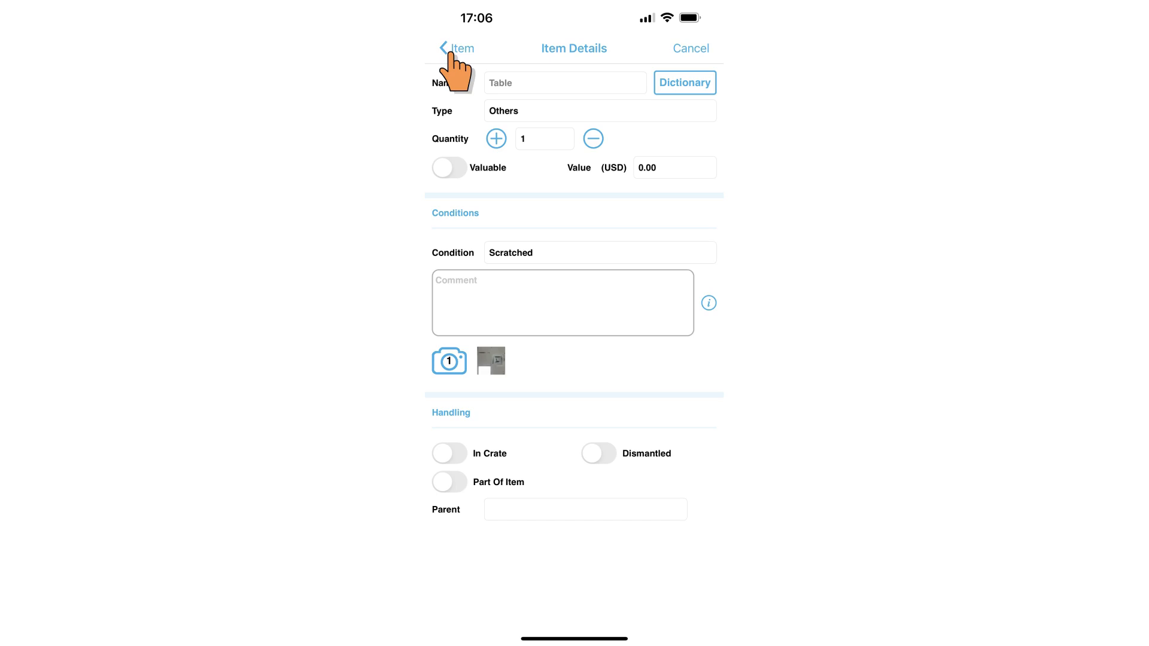
pyautogui.click(456, 49)
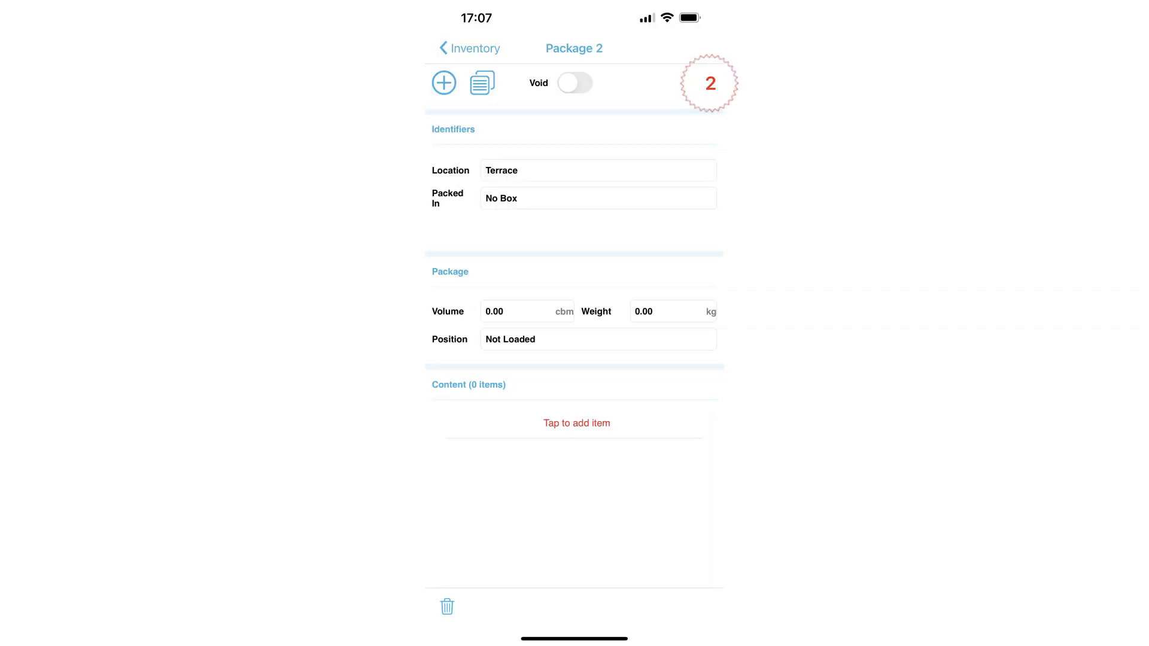
# Put HHG into package 2 and duplicate it as package 3.
pyautogui.click(576, 423)
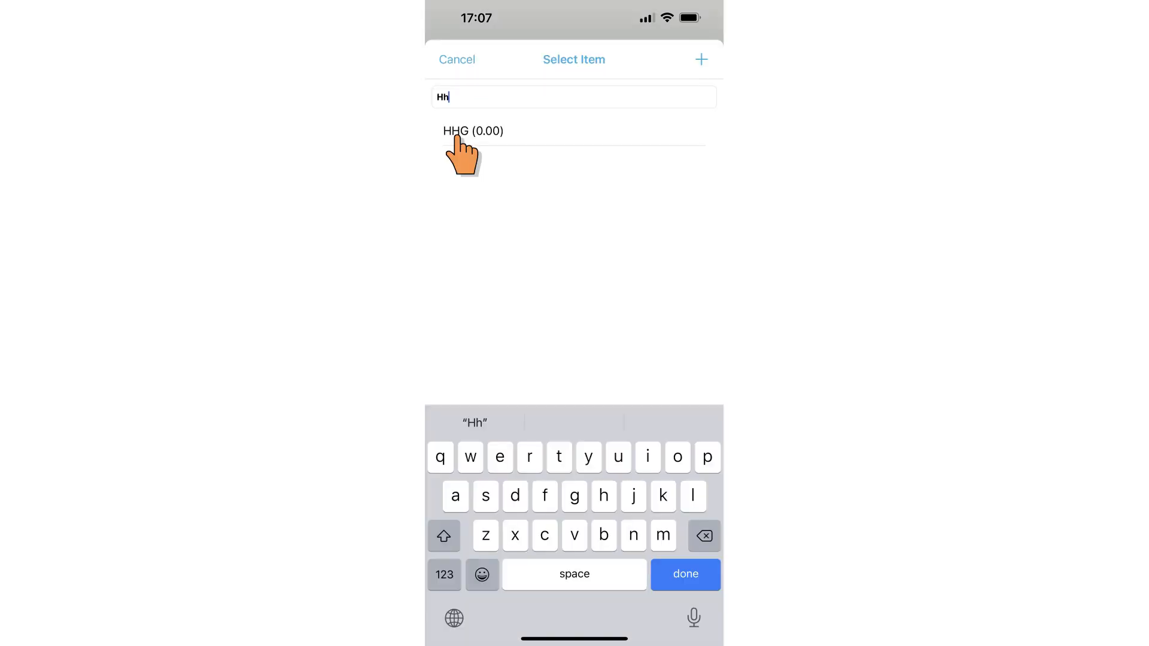
pyautogui.click(473, 130)
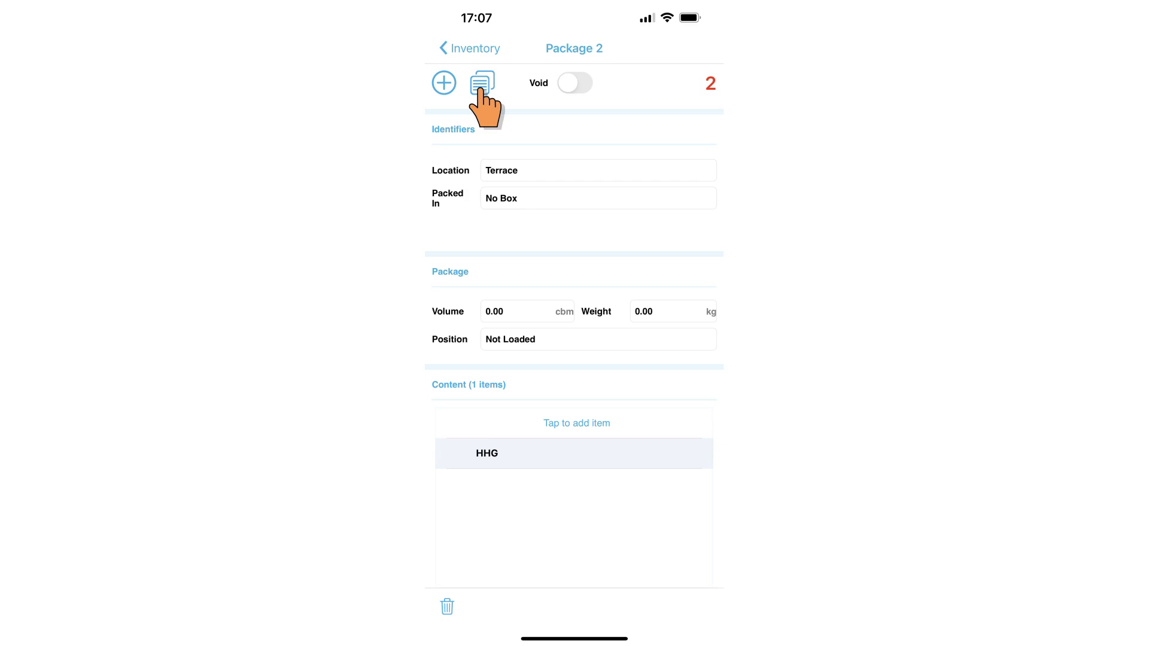
pyautogui.click(482, 82)
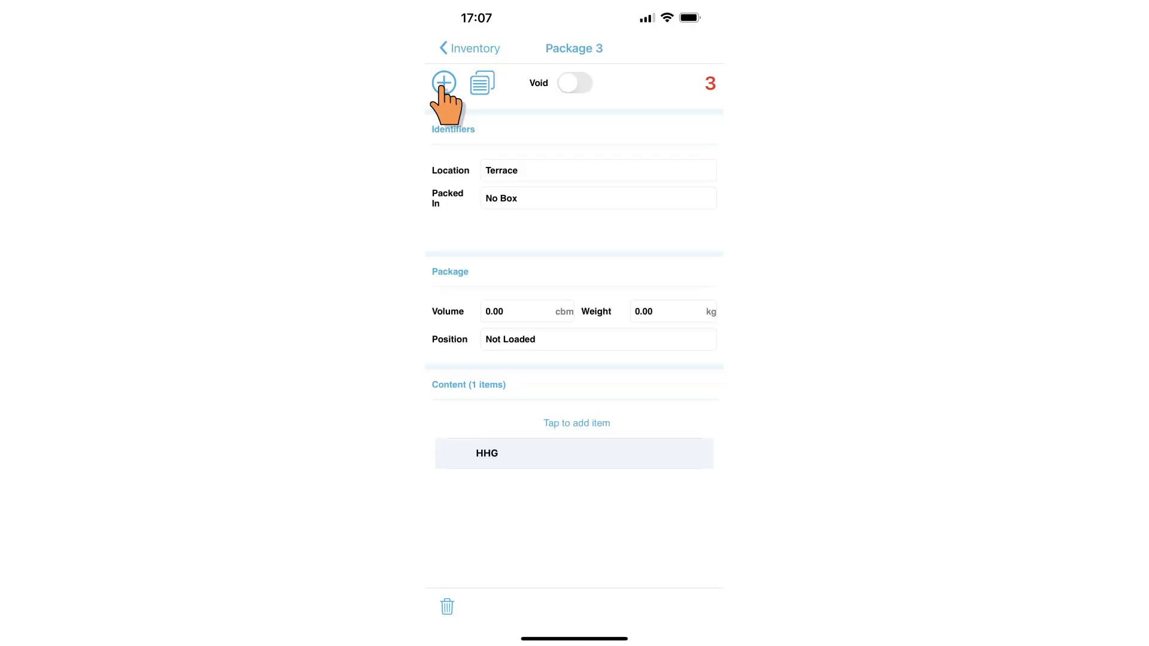
# Add package 4 with an electronic LG Air Conditioner, model HT1387UX, year 2018.
pyautogui.click(443, 82)
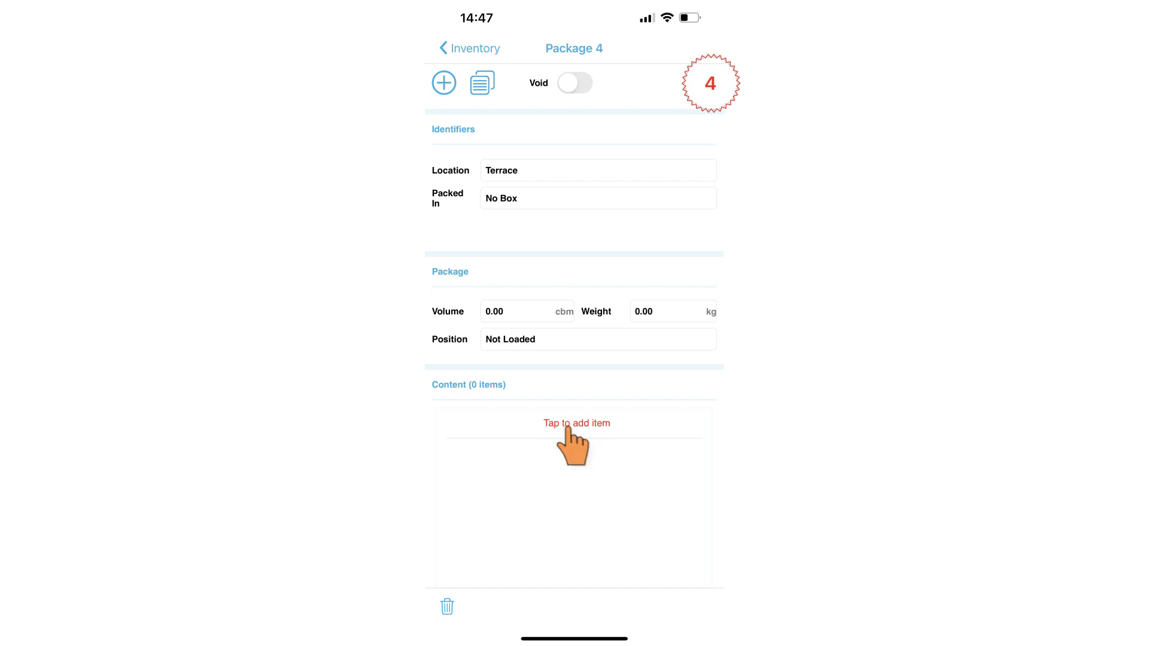
pyautogui.click(576, 423)
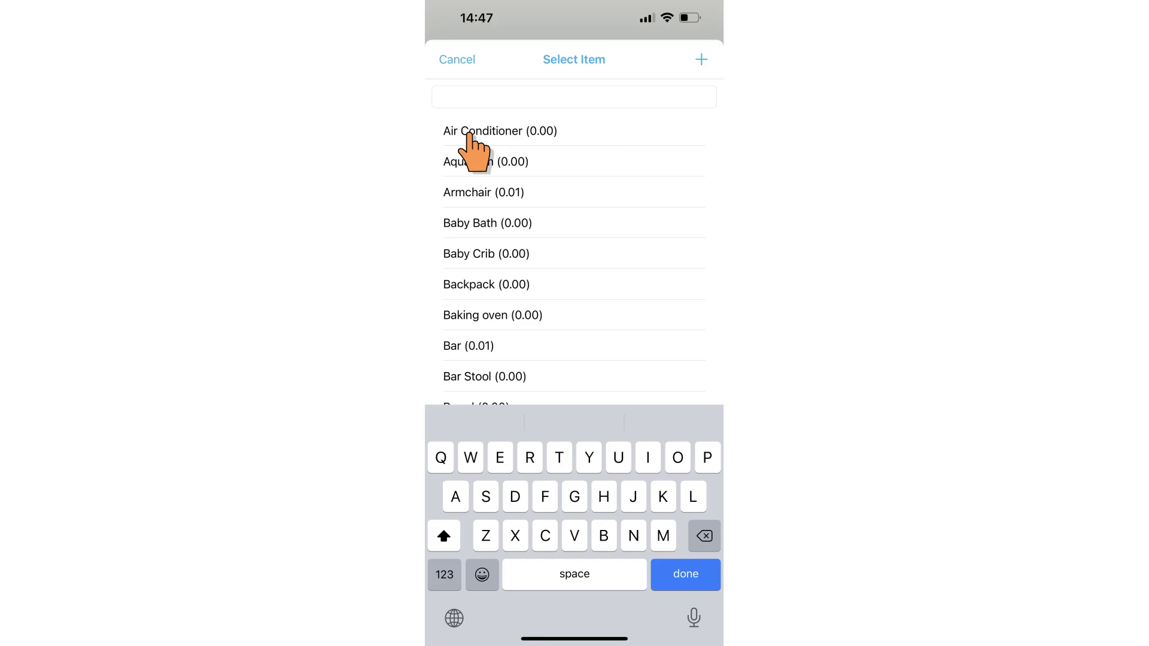
pyautogui.click(499, 130)
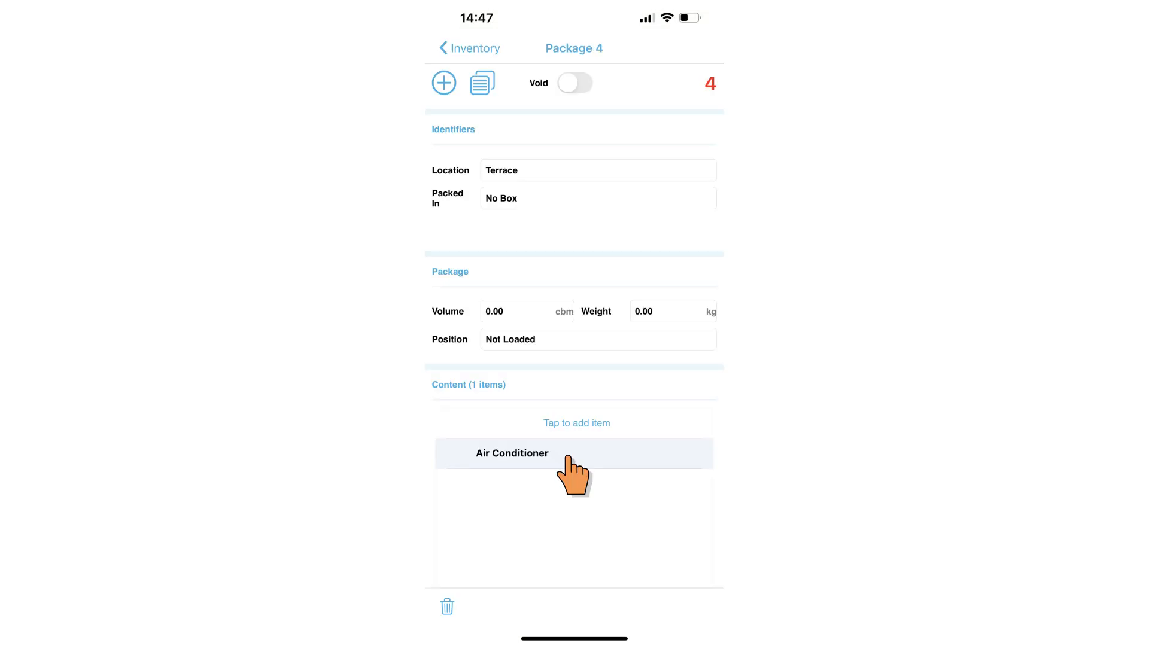
pyautogui.click(511, 452)
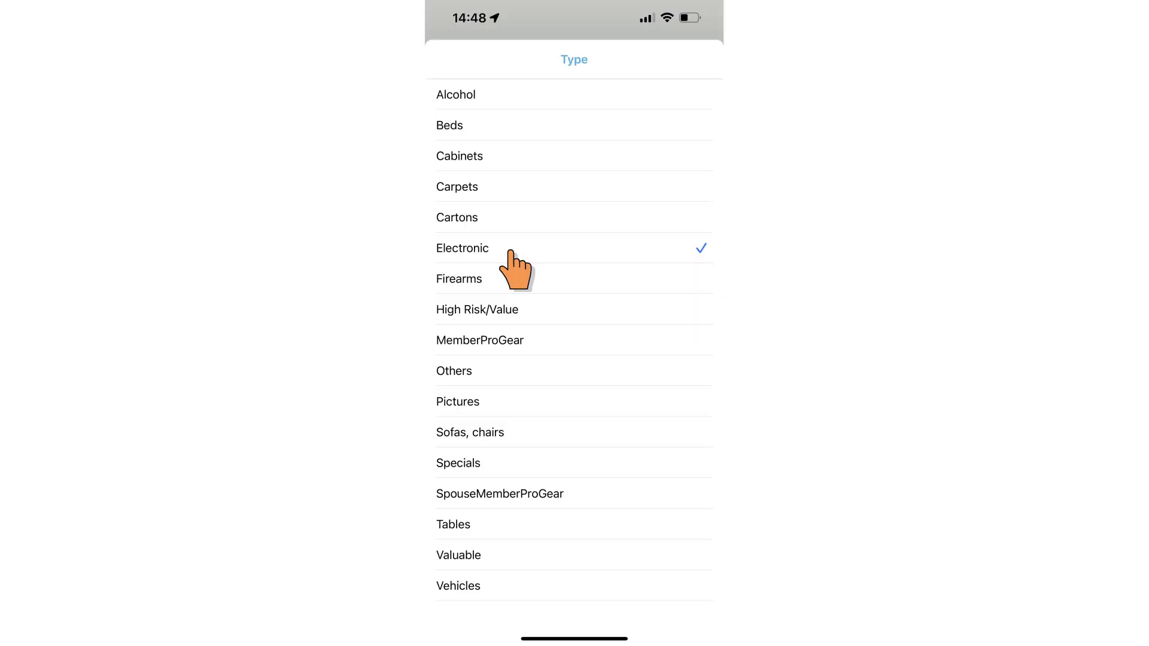
pyautogui.click(461, 247)
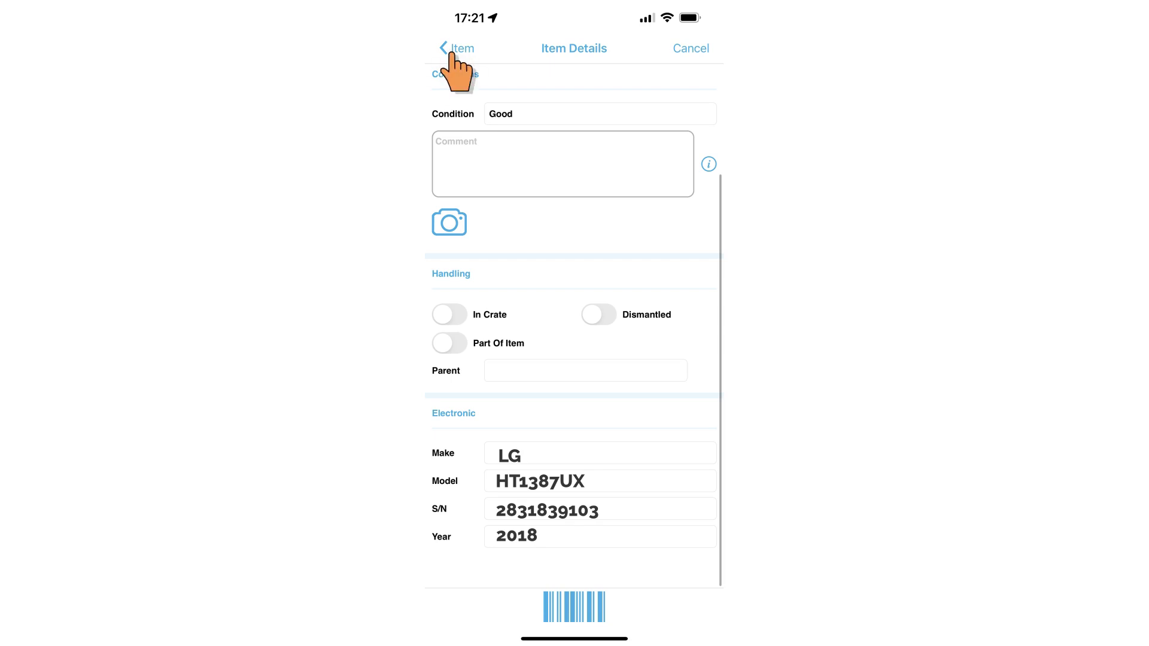
pyautogui.click(456, 49)
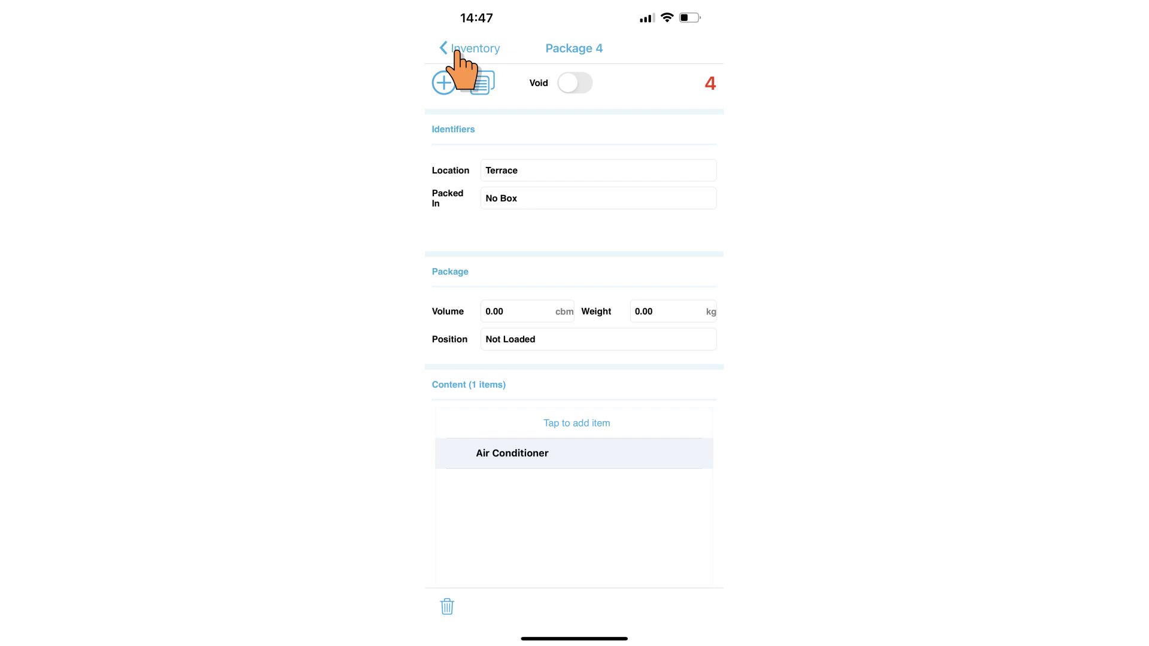
pyautogui.click(469, 49)
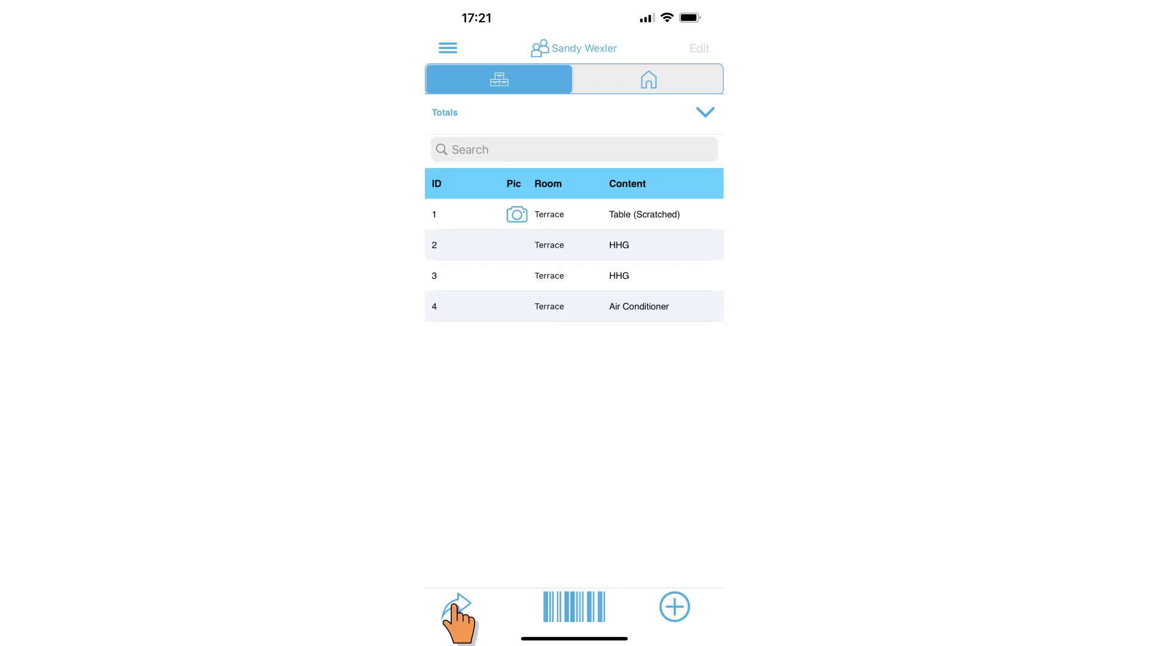
# Preview the Pickup Summary for job 211754 before sending.
pyautogui.click(457, 606)
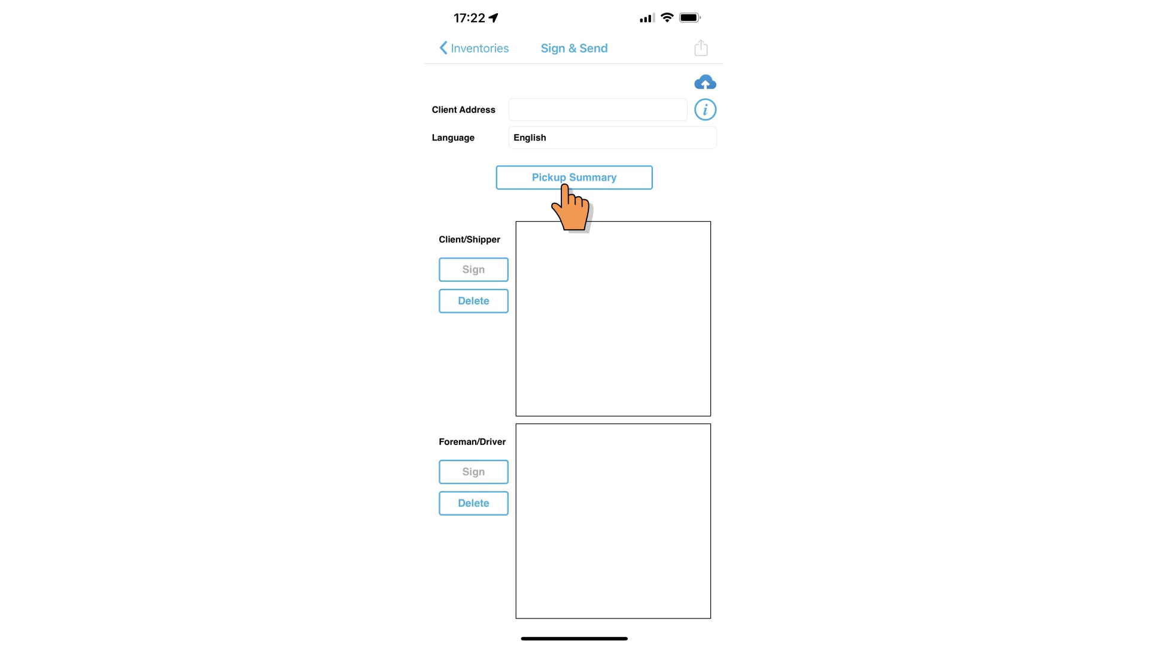
pyautogui.click(573, 178)
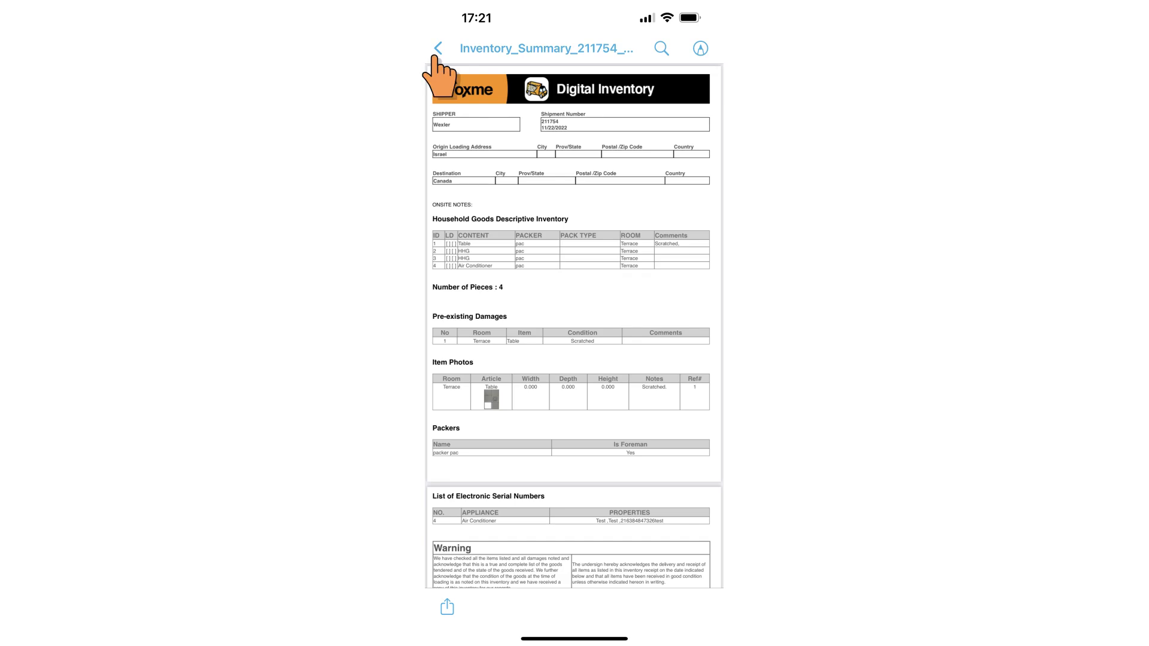
pyautogui.click(437, 49)
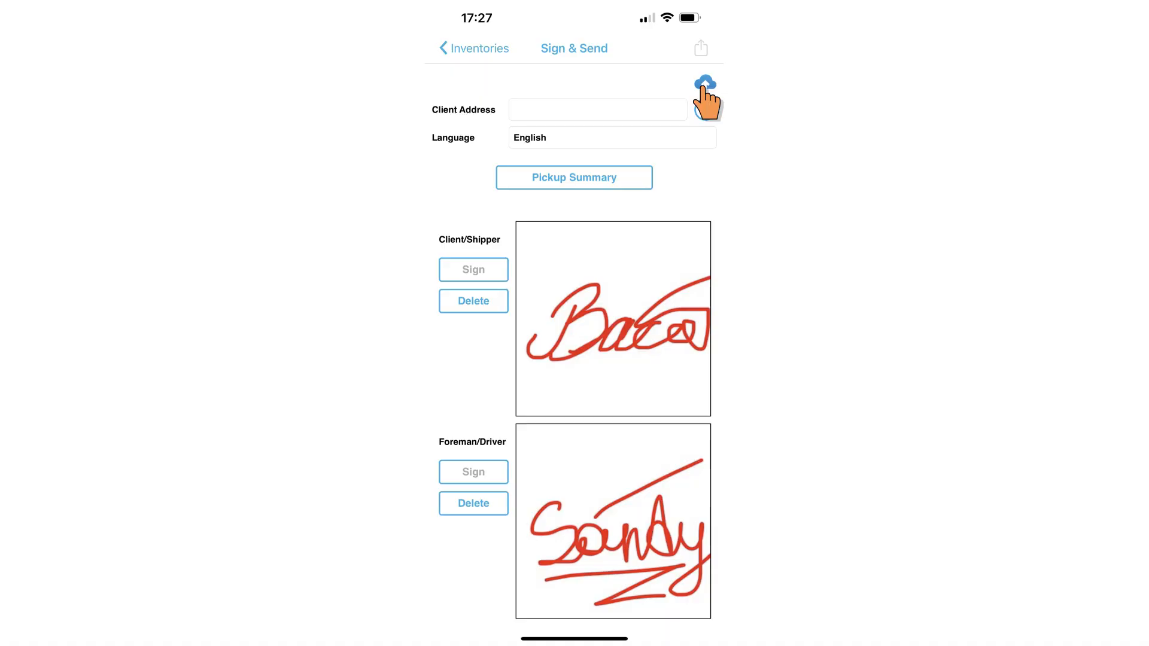
# Upload the signed job 211754 and download its inventory summary PDF.
pyautogui.click(704, 81)
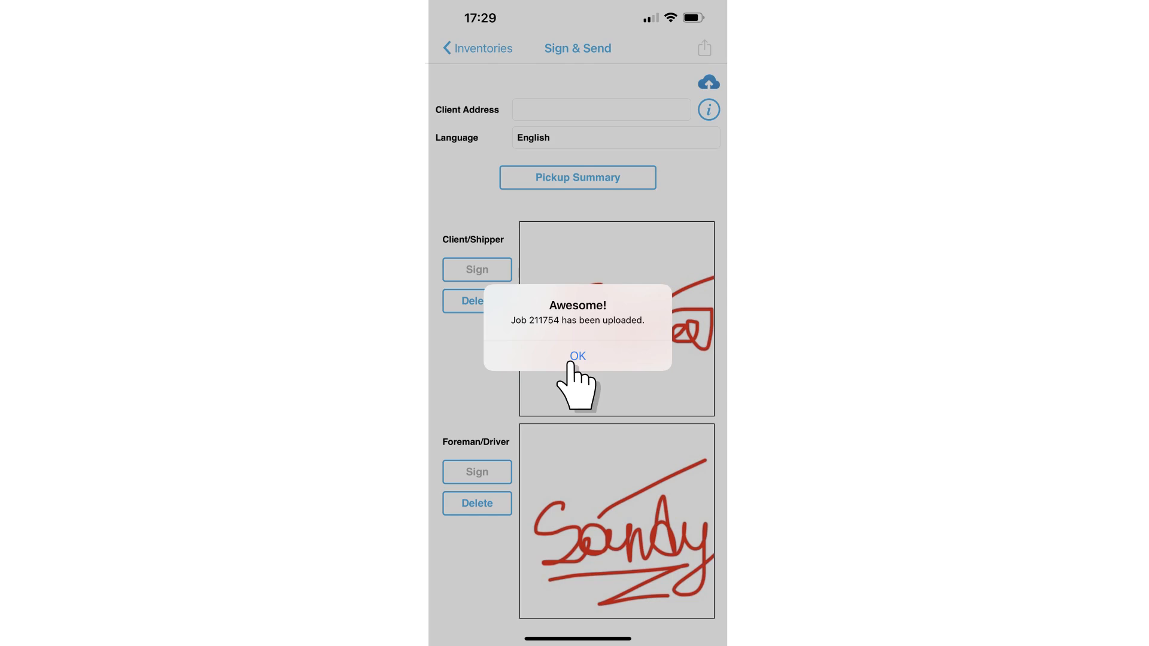
pyautogui.click(577, 356)
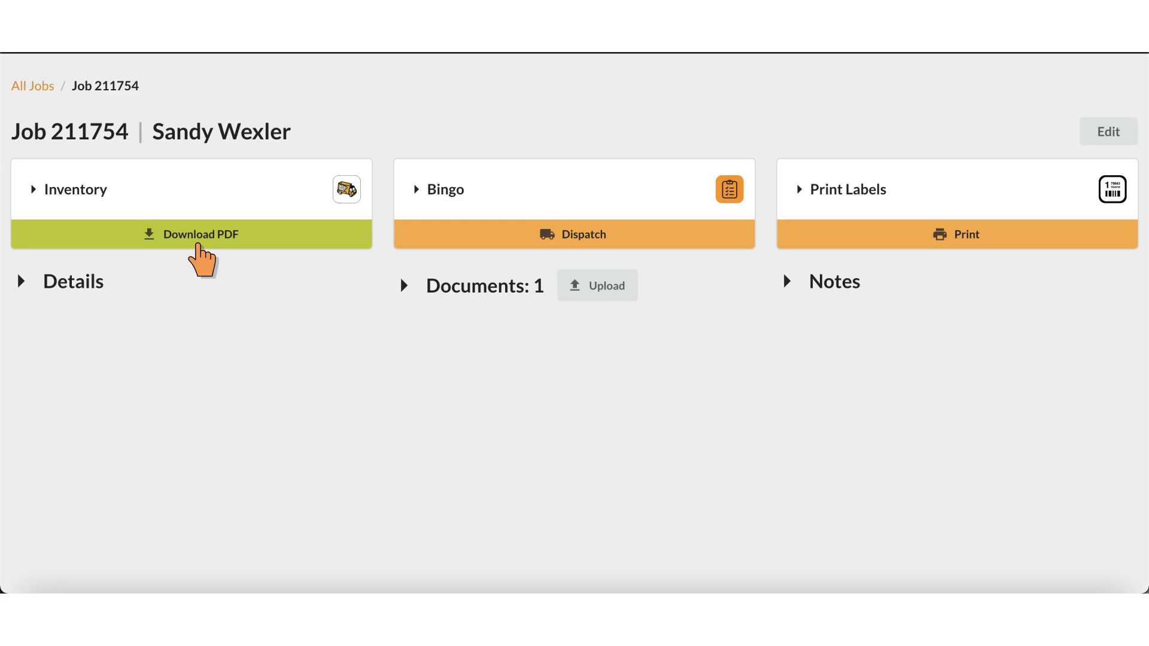
pyautogui.click(192, 234)
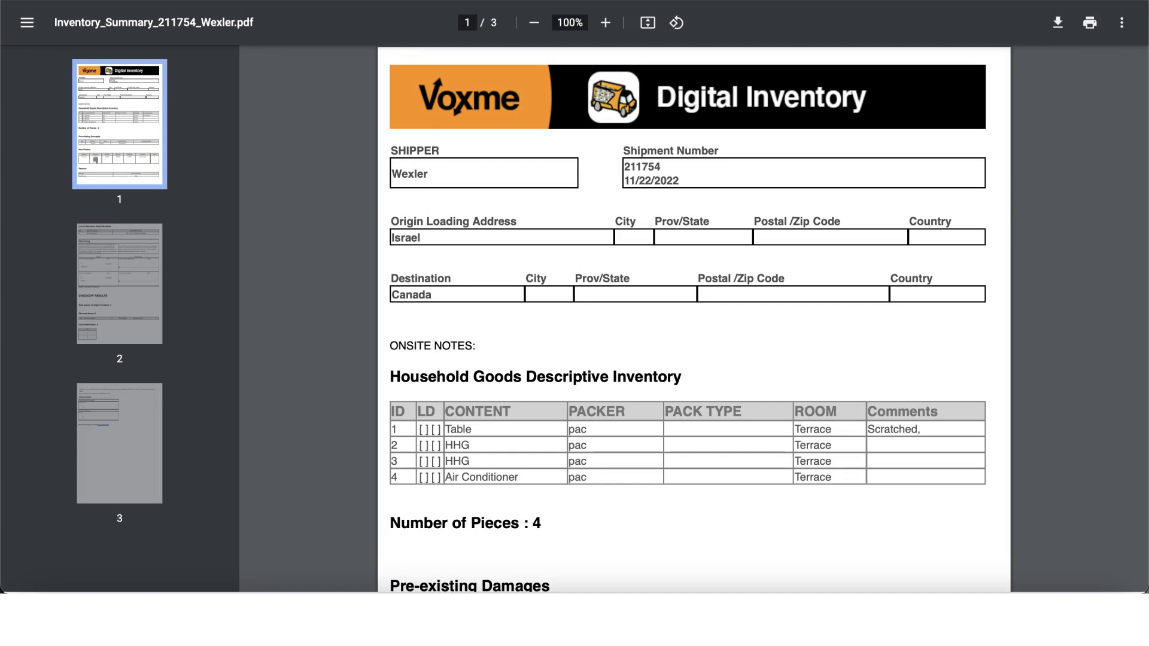